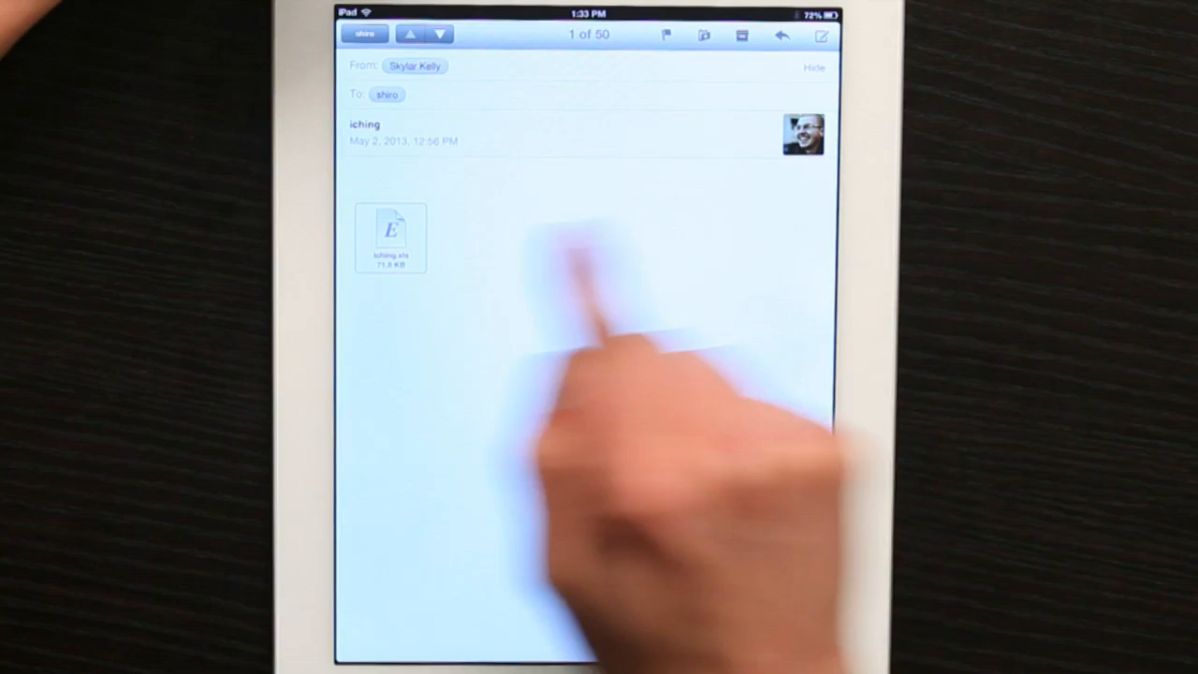
Step: Preview the iching.xls attachment and reveal its viewer toolbar
click(390, 235)
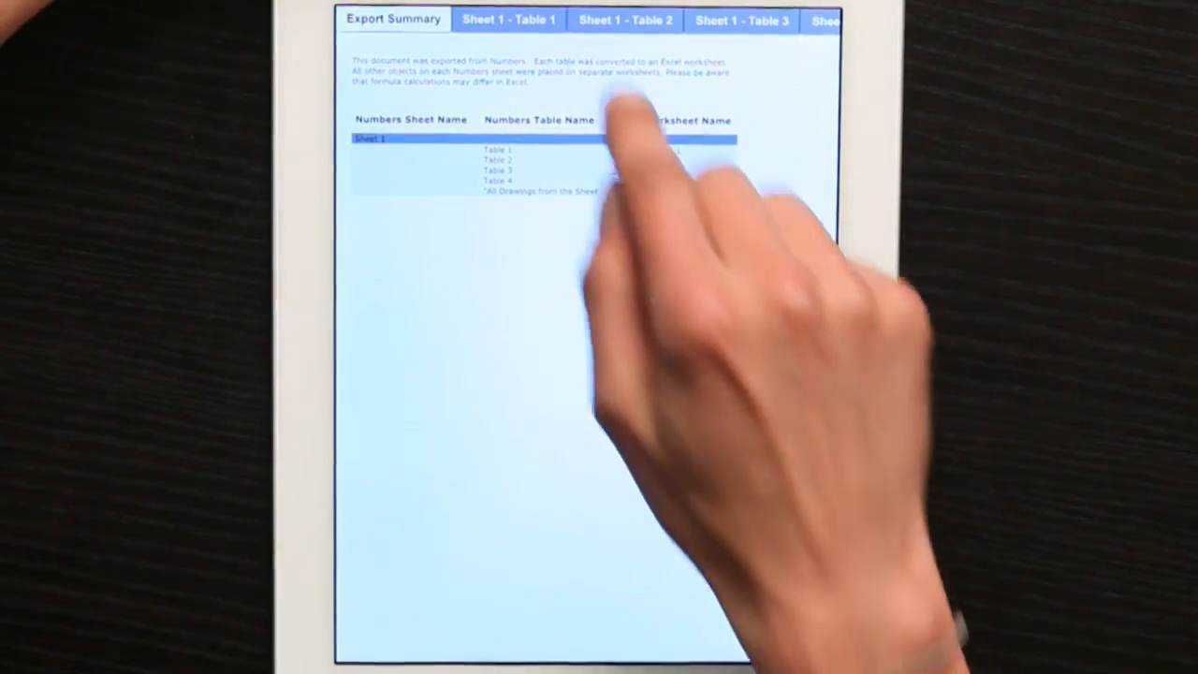
click(509, 19)
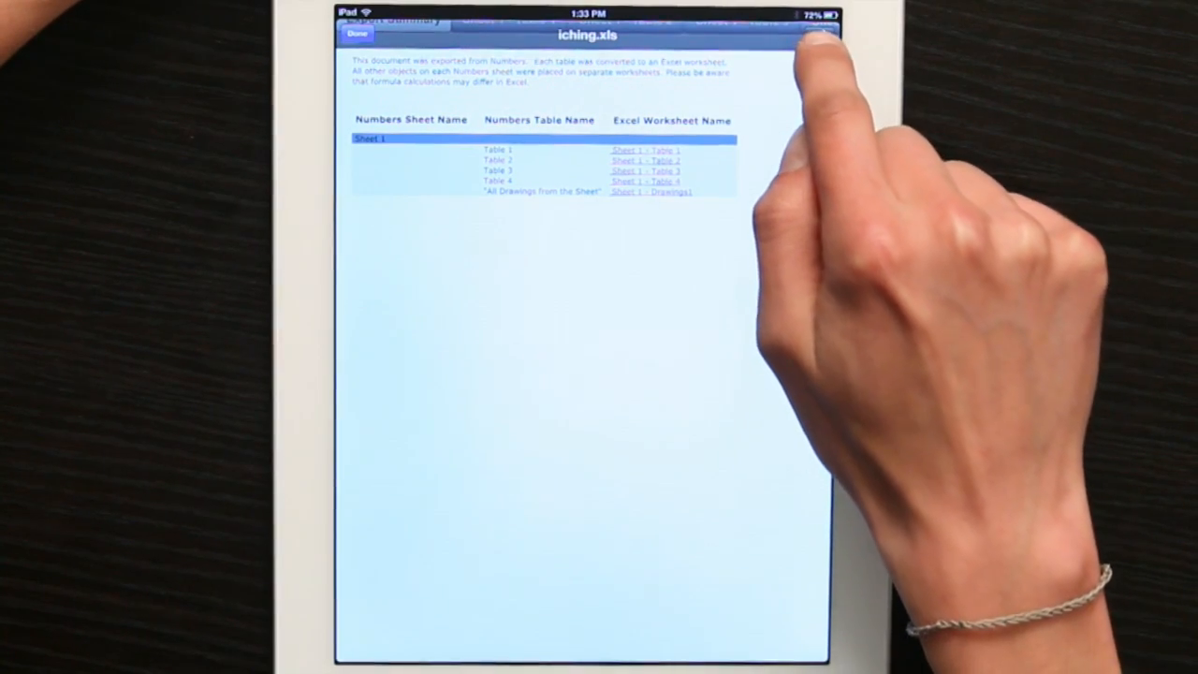
Step: Send the previewed iching.xls from Mail into Numbers via Open in Numbers
click(820, 35)
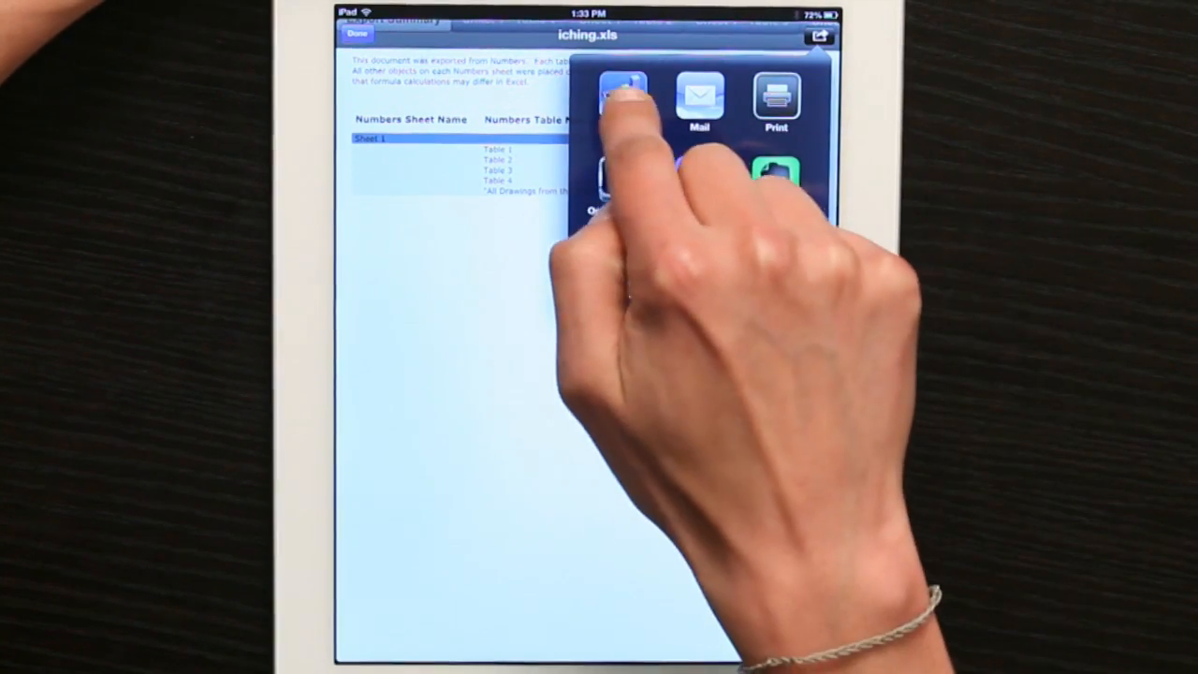
click(623, 93)
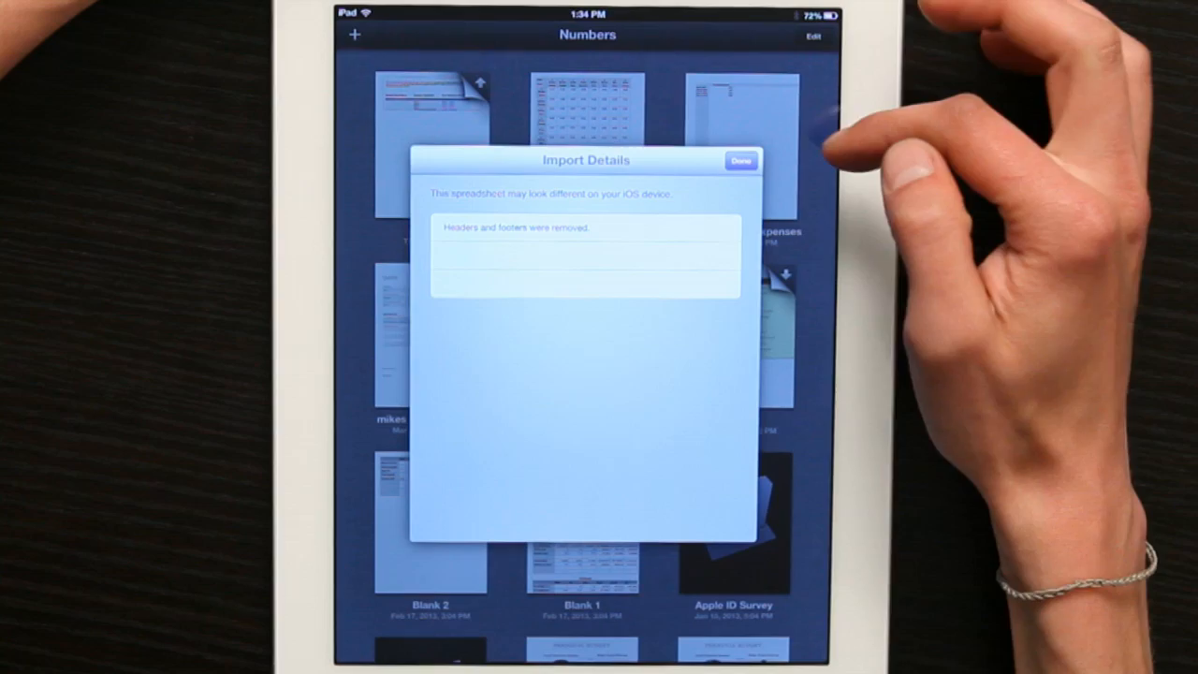
Step: Dismiss the import notice and show the hexagram data on iching 2's Sheet 1 – Table 2
click(741, 161)
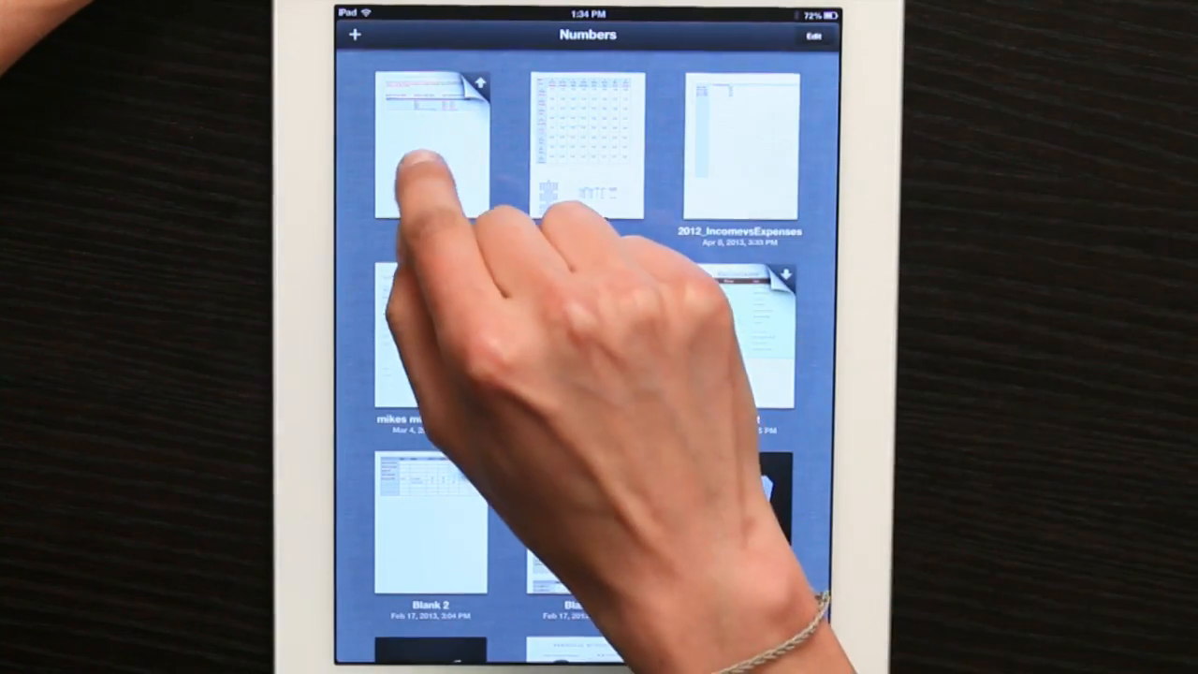
click(426, 146)
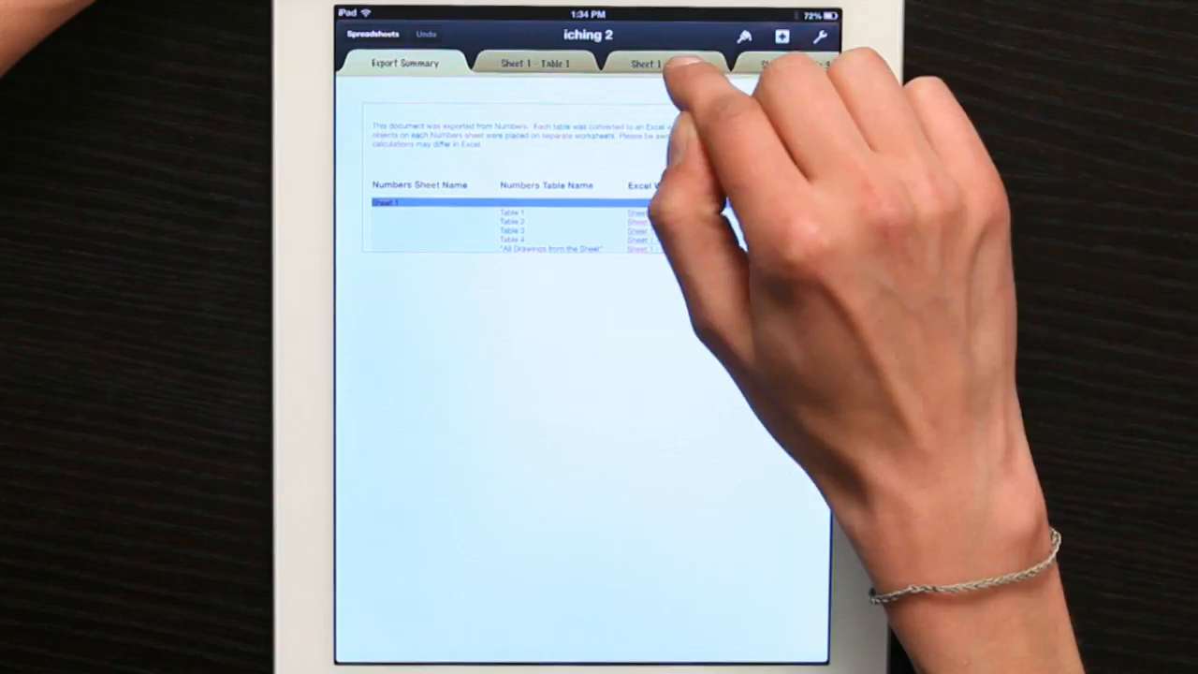
click(664, 64)
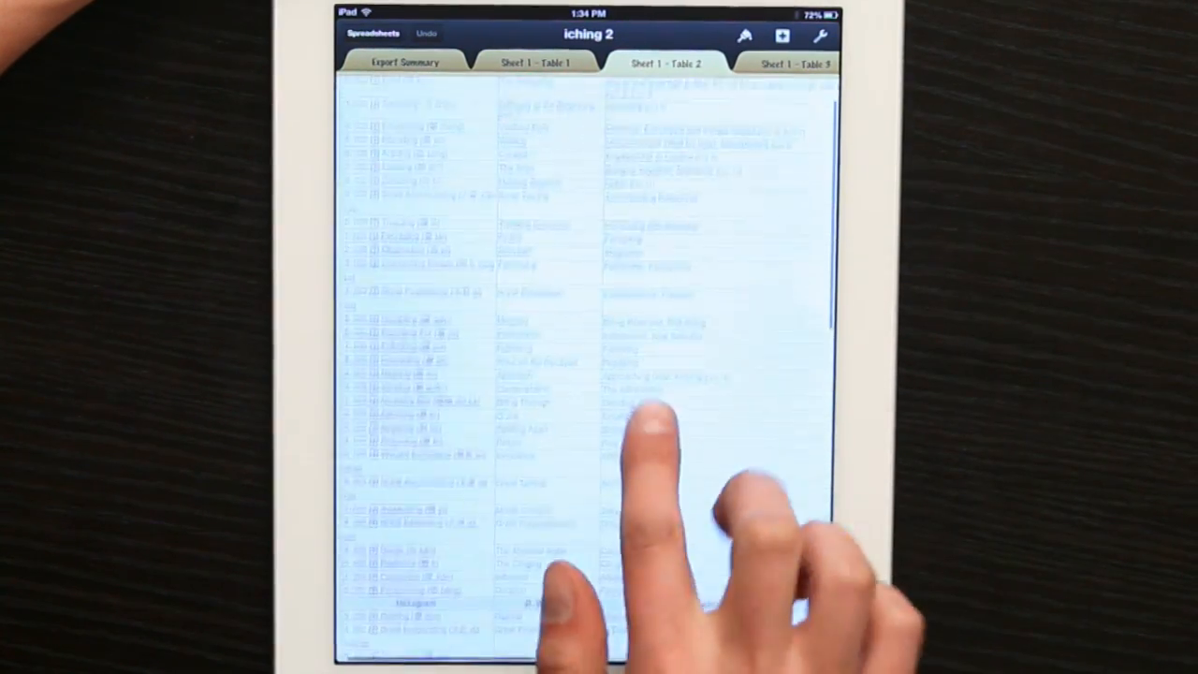
scroll(down, 3)
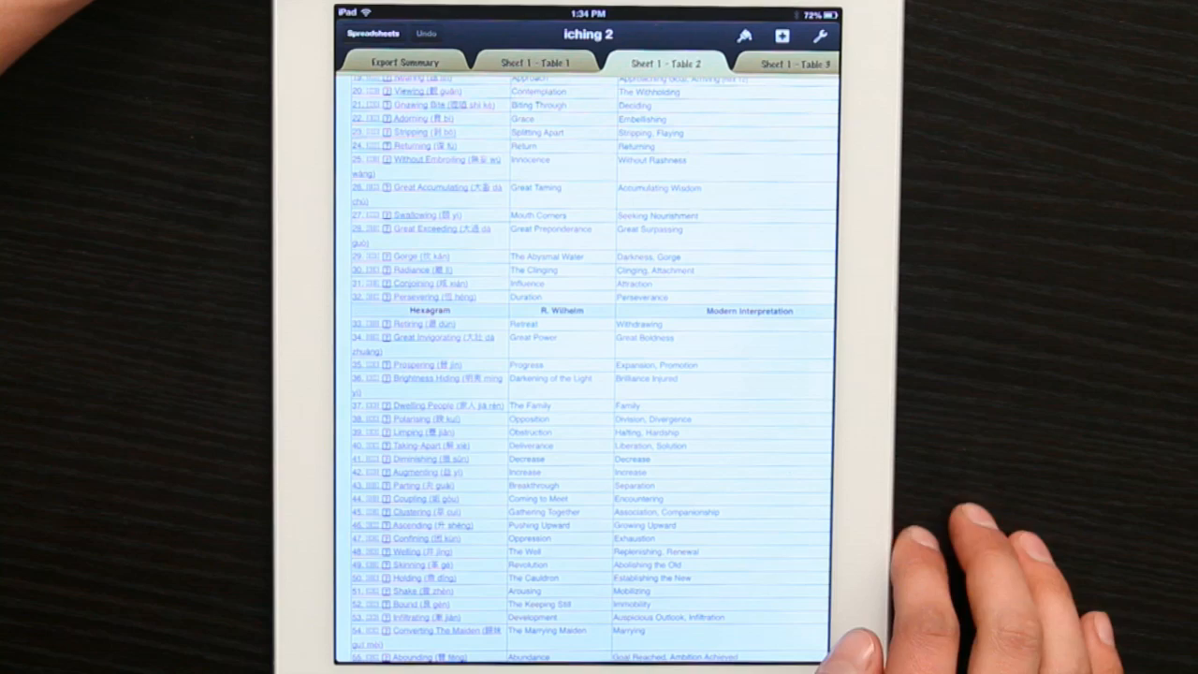
Step: Erase the Great Power cell and retype it, currently reading 'Great Strenght'
click(562, 337)
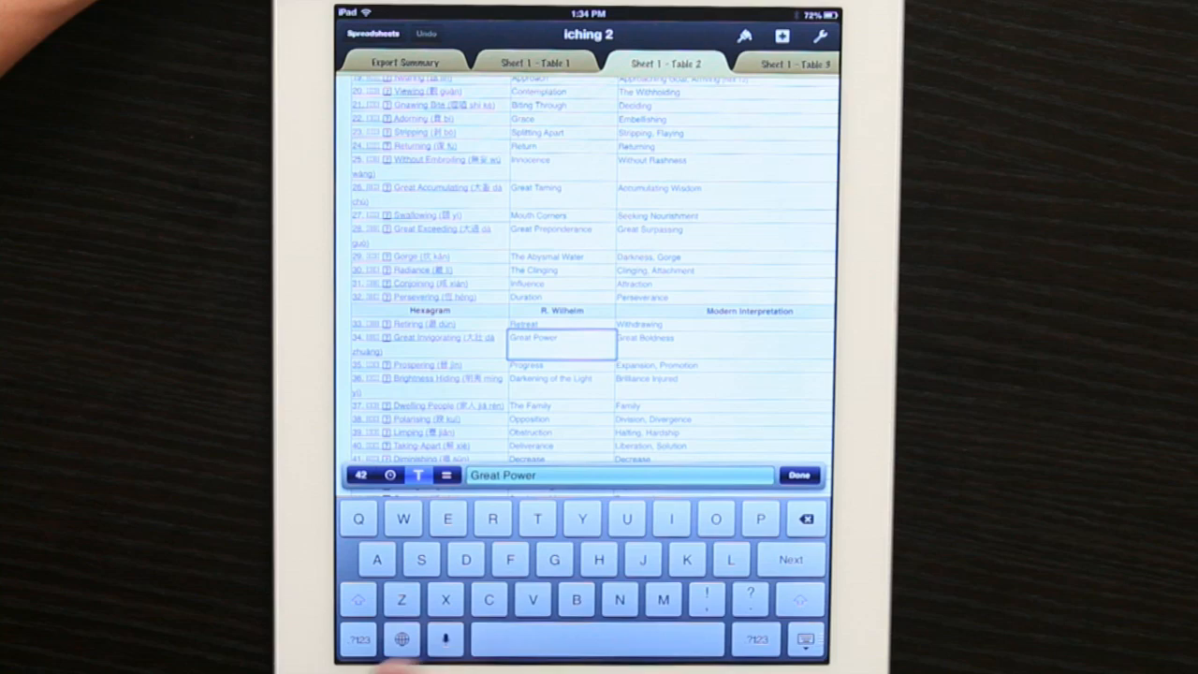
click(805, 519)
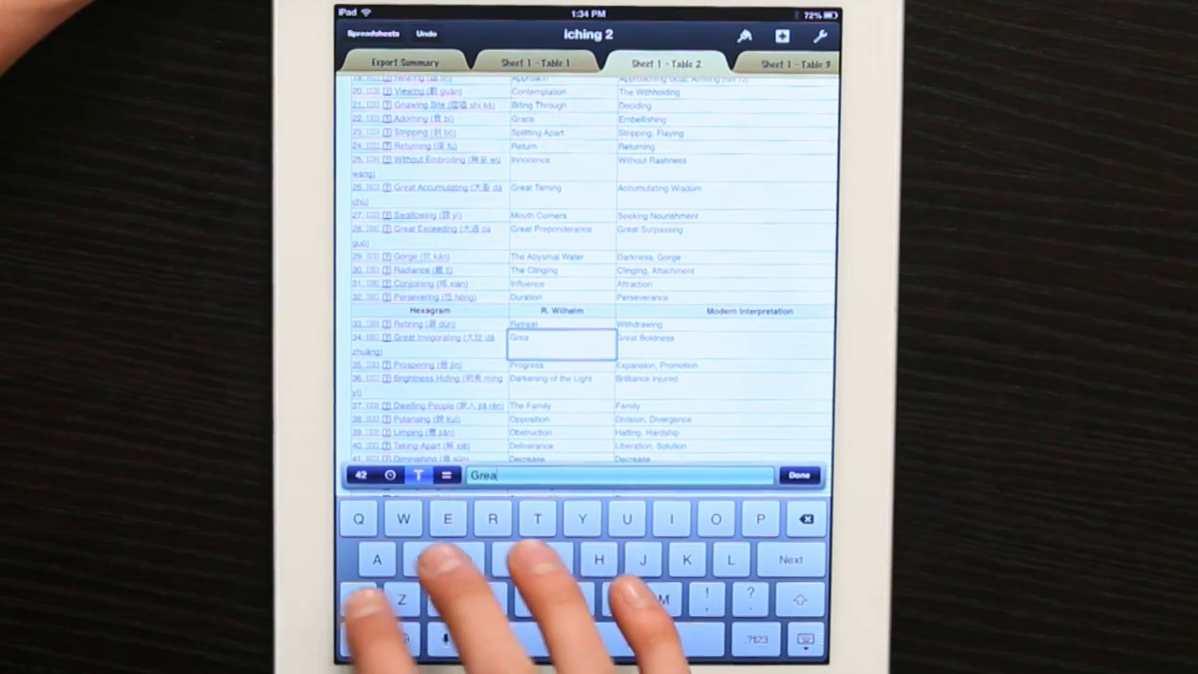
text(Sye)
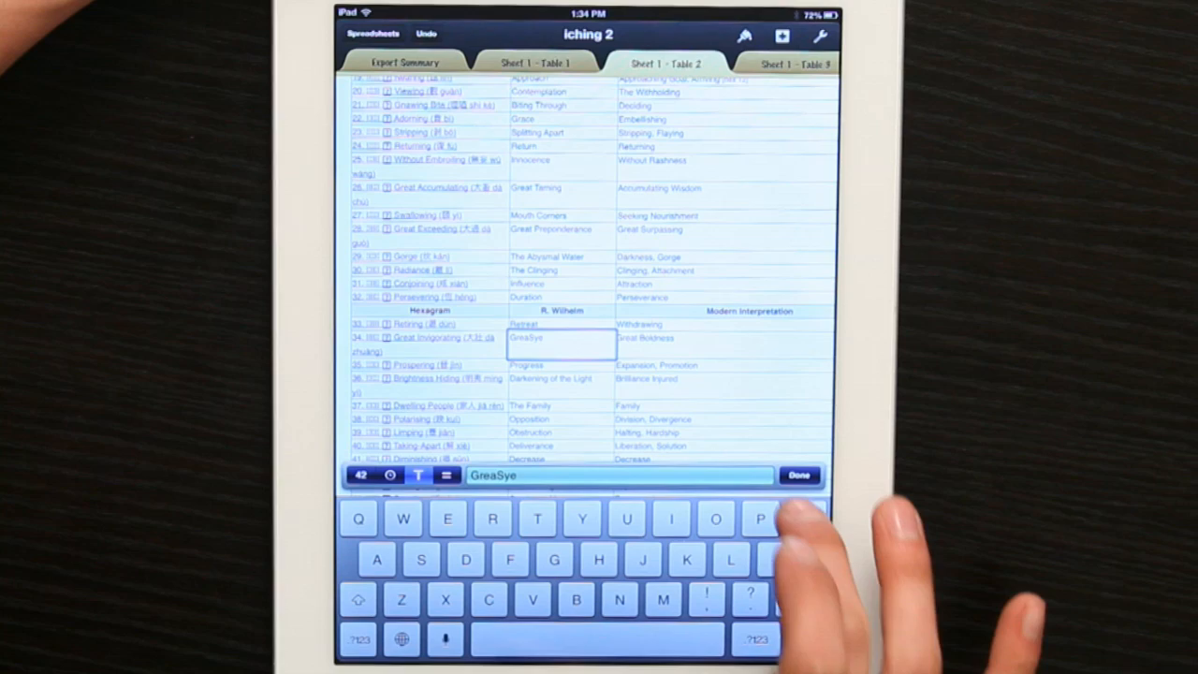
key(backspace)
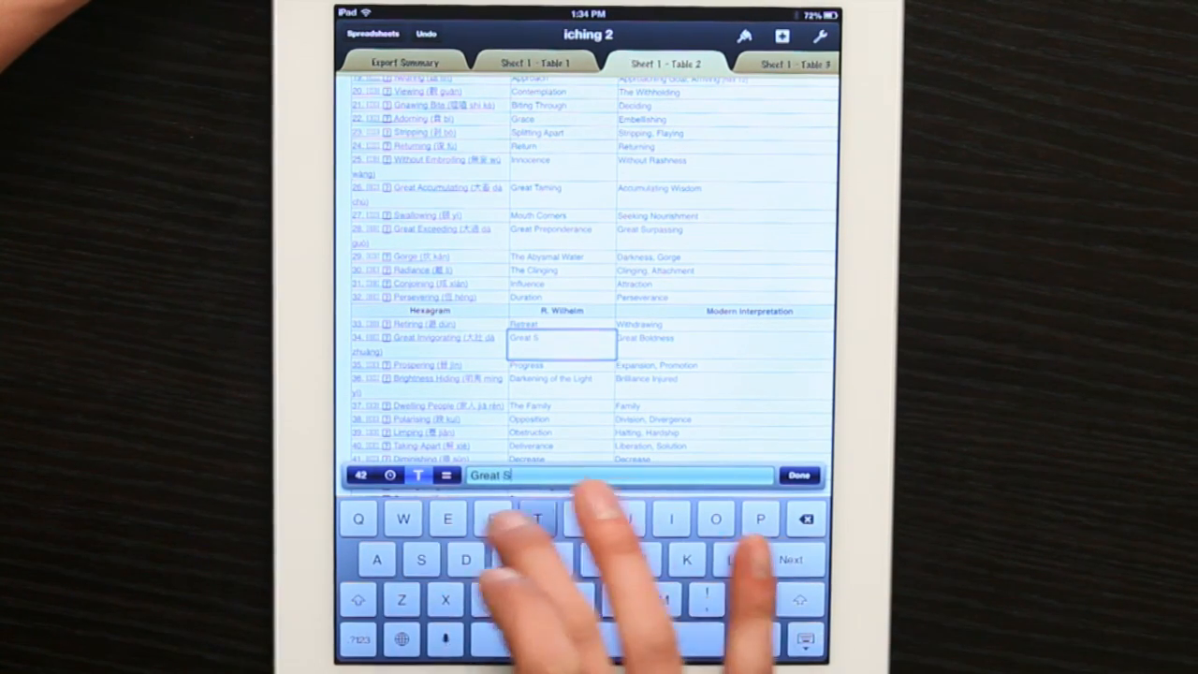
text(trenght)
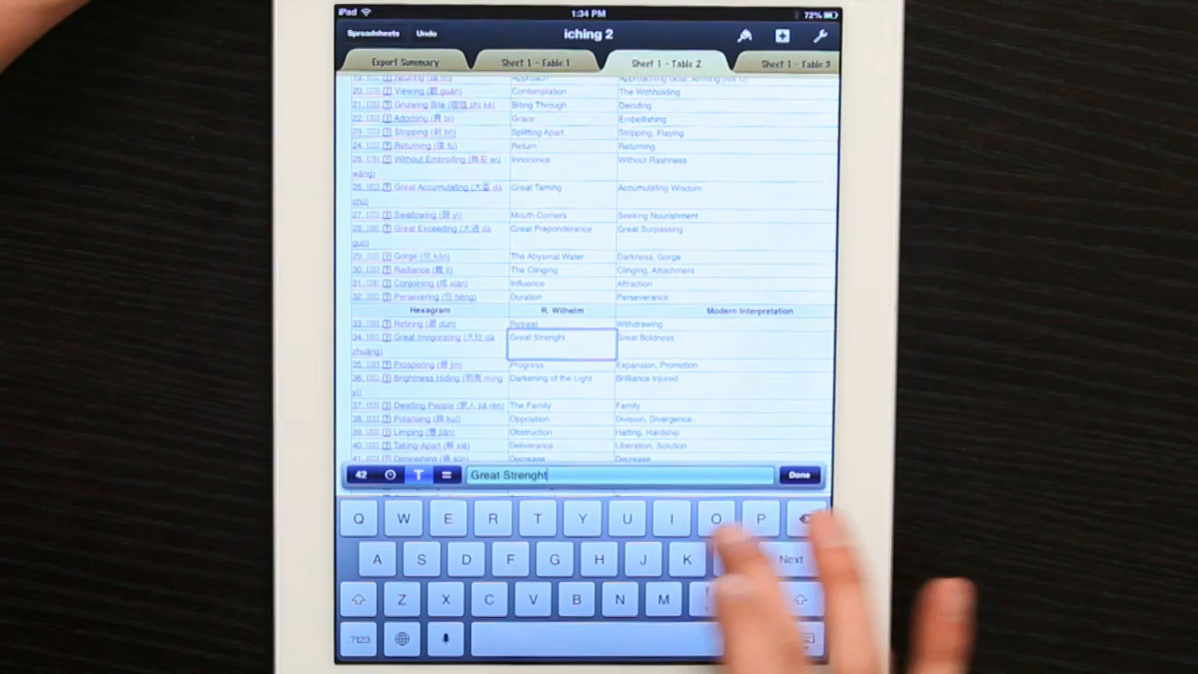